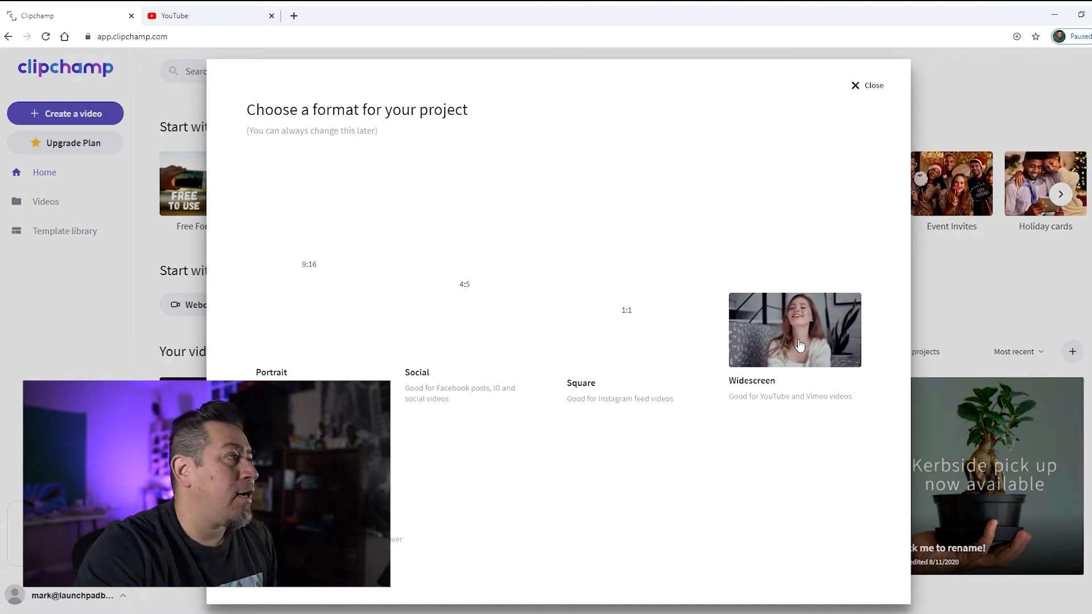
Start a new video project in the Widescreen 16:9 format.
{"action": "left_click", "coordinate": [794, 329]}
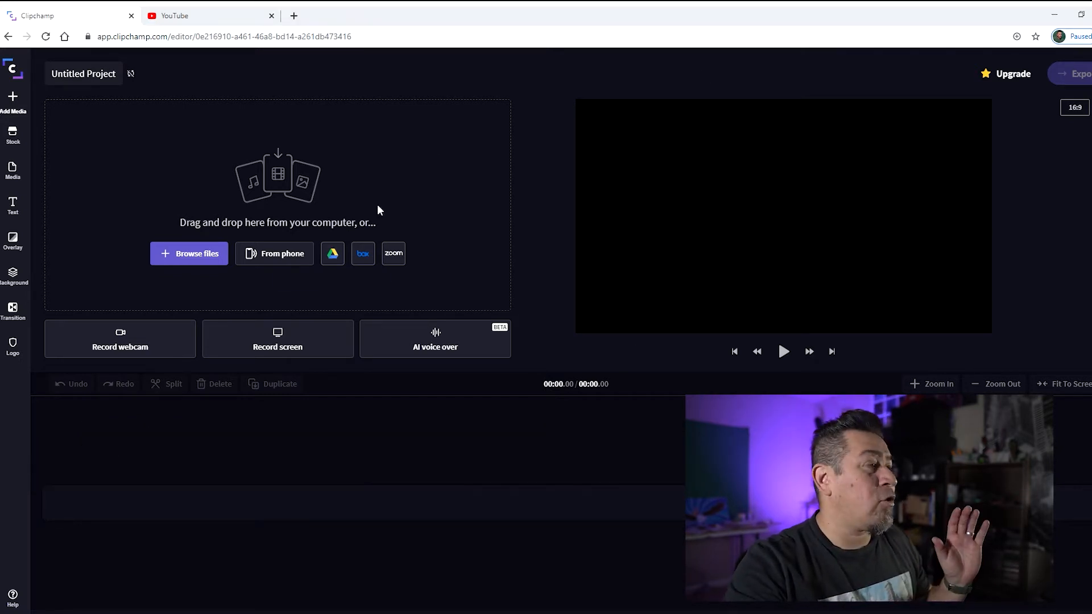
{"action": "mouse_move", "coordinate": [487, 494]}
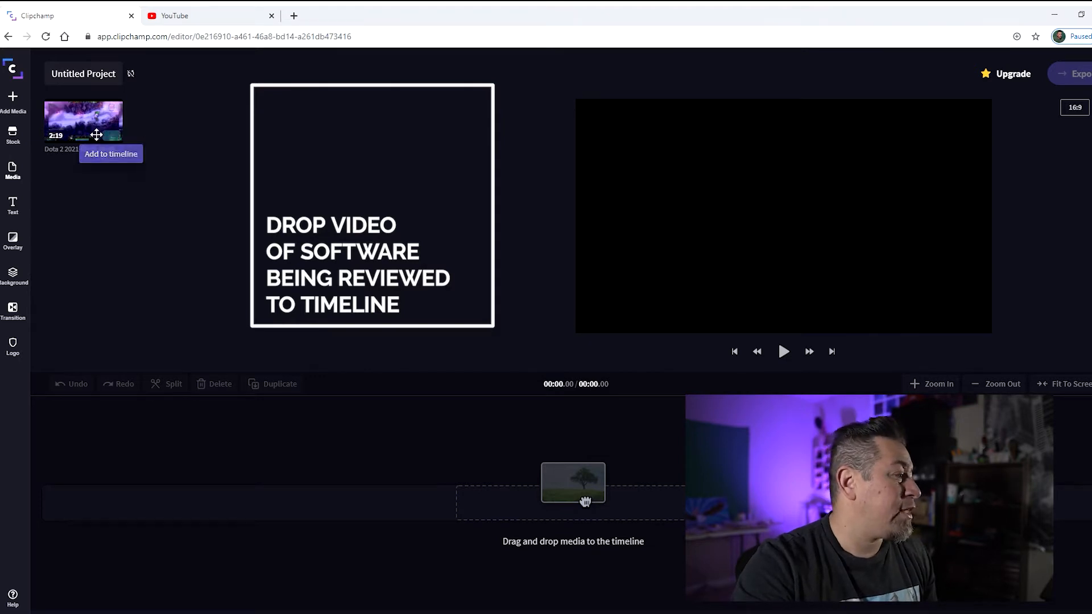
Place the imported 2:19 Dota 2 gameplay clip on the timeline as the video track.
{"action": "left_click_drag", "start_coordinate": [83, 121], "coordinate": [306, 508]}
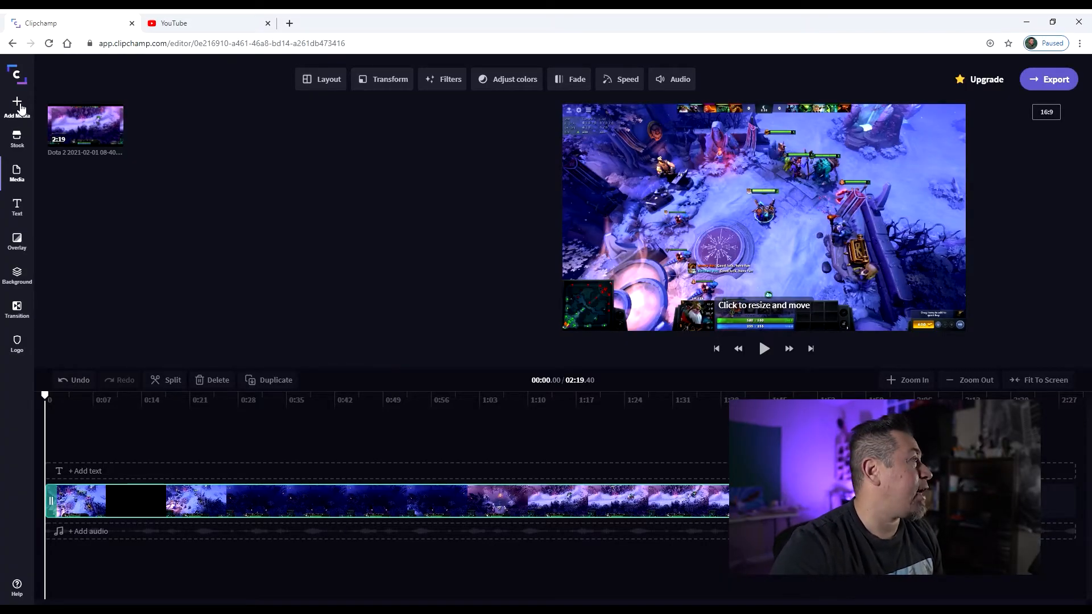
Import the CS274.MP4 webcam clip and drop it on a track above the gameplay.
{"action": "left_click", "coordinate": [16, 106]}
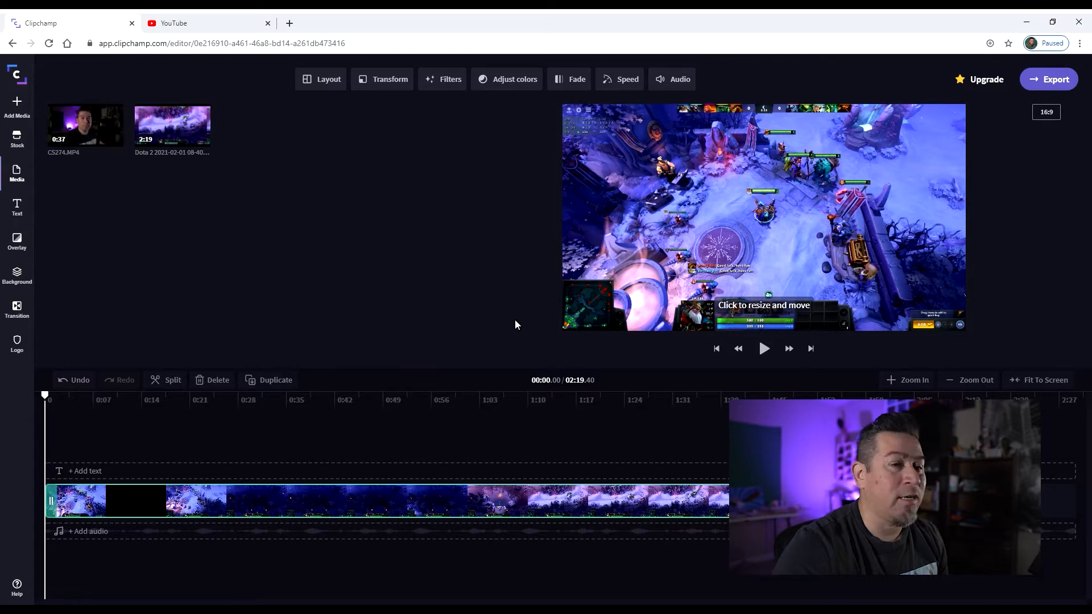
{"action": "left_click_drag", "start_coordinate": [84, 125], "coordinate": [198, 466]}
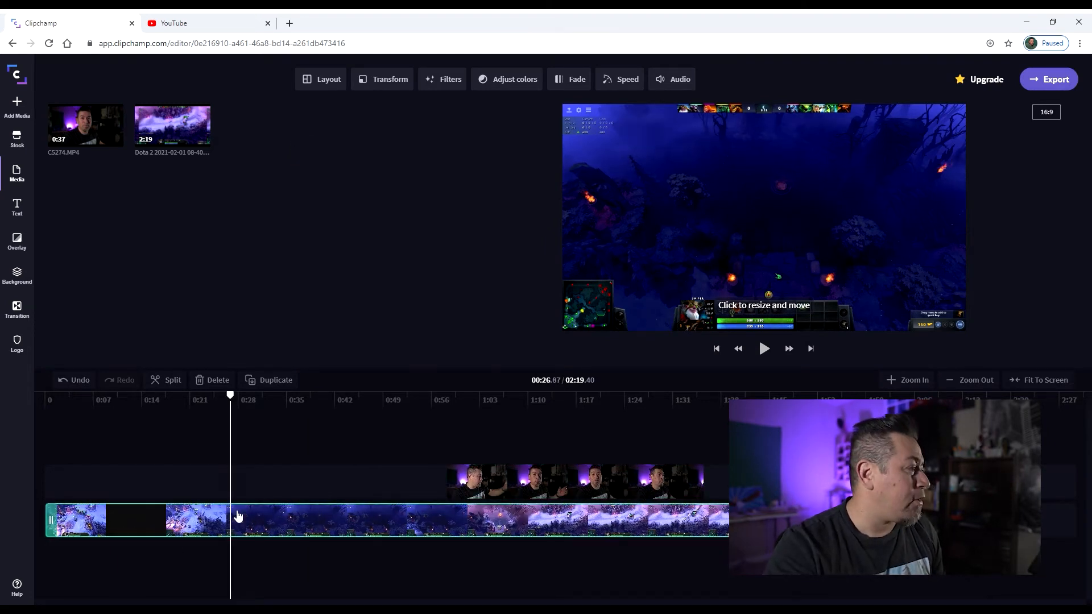
{"action": "left_click", "coordinate": [672, 79]}
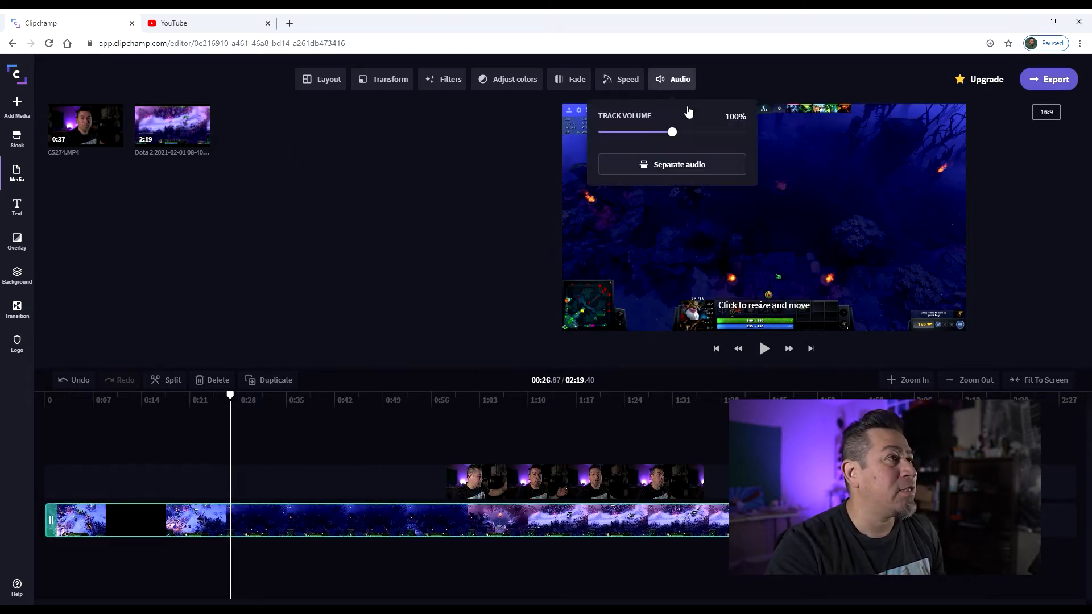
{"action": "left_click", "coordinate": [479, 220]}
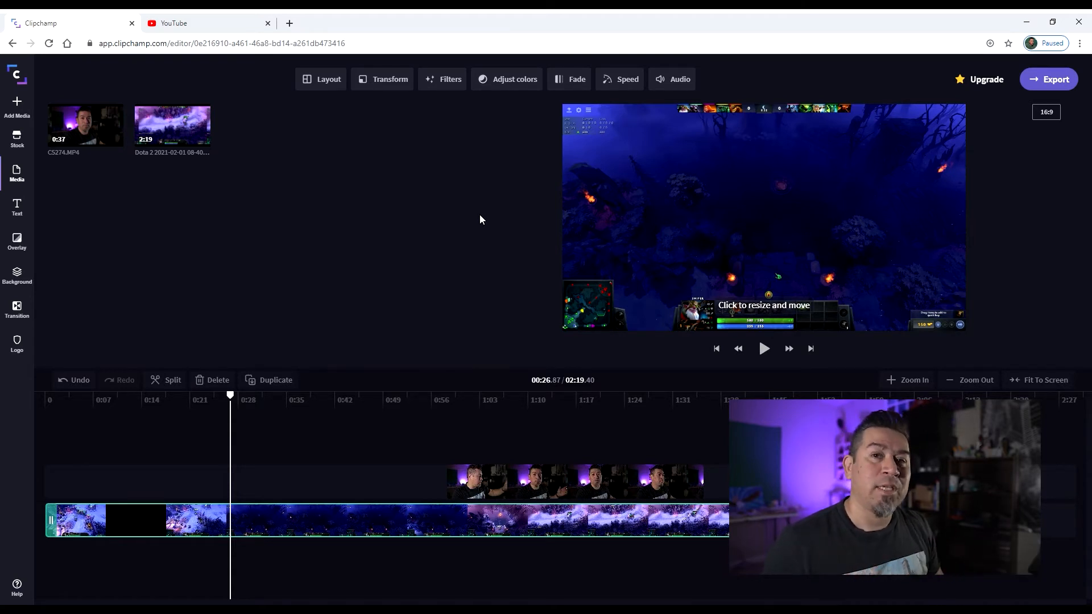
Move the speaker clip to the start and trim the gameplay so the project runs 45 seconds.
{"action": "left_click_drag", "start_coordinate": [230, 394], "coordinate": [634, 395]}
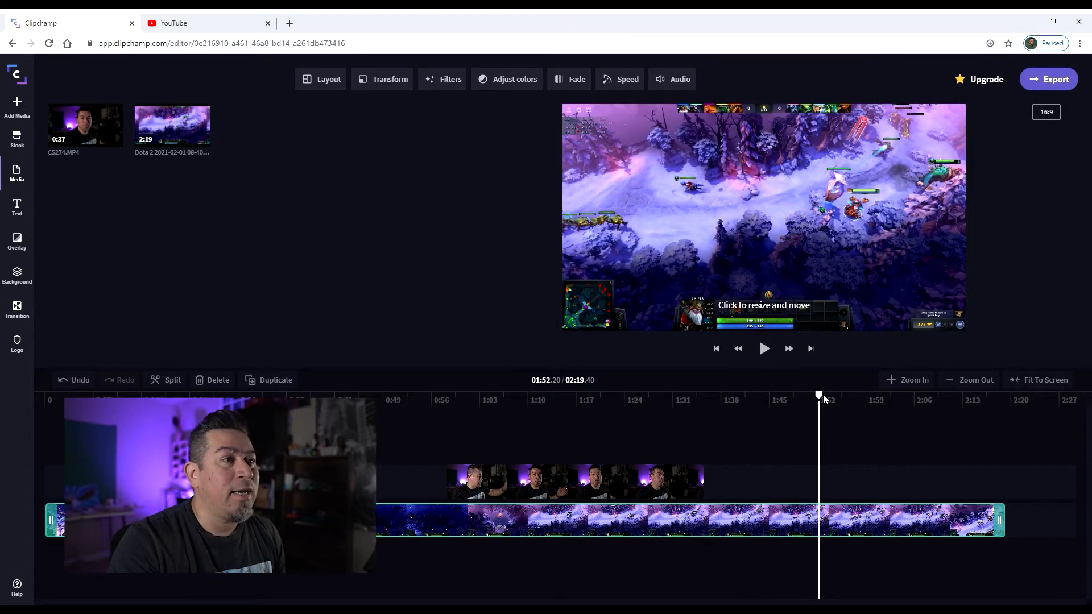
{"action": "left_click", "coordinate": [731, 395]}
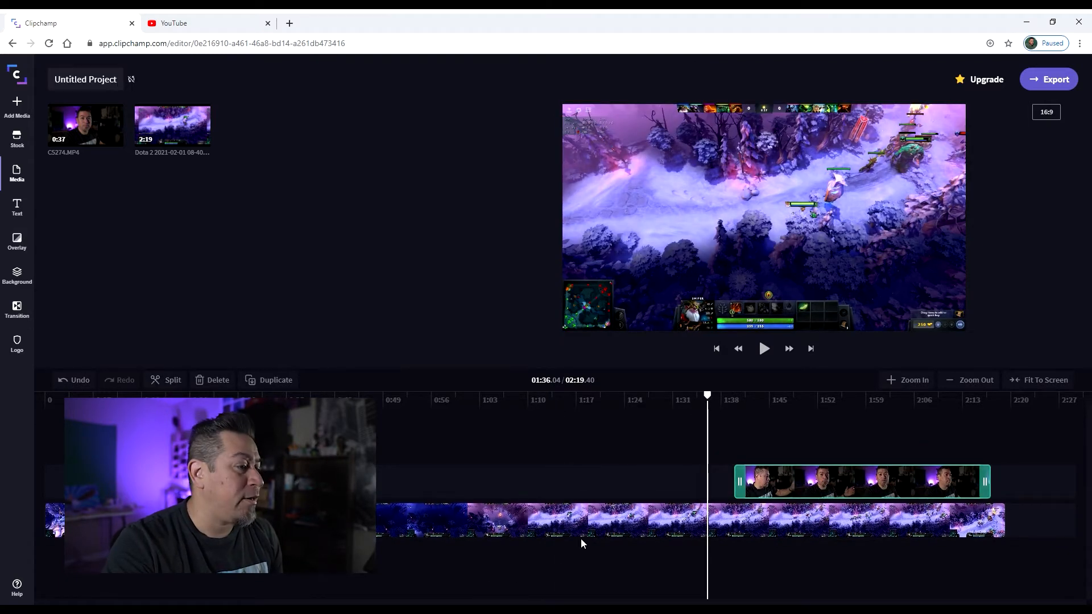
{"action": "left_click", "coordinate": [536, 518]}
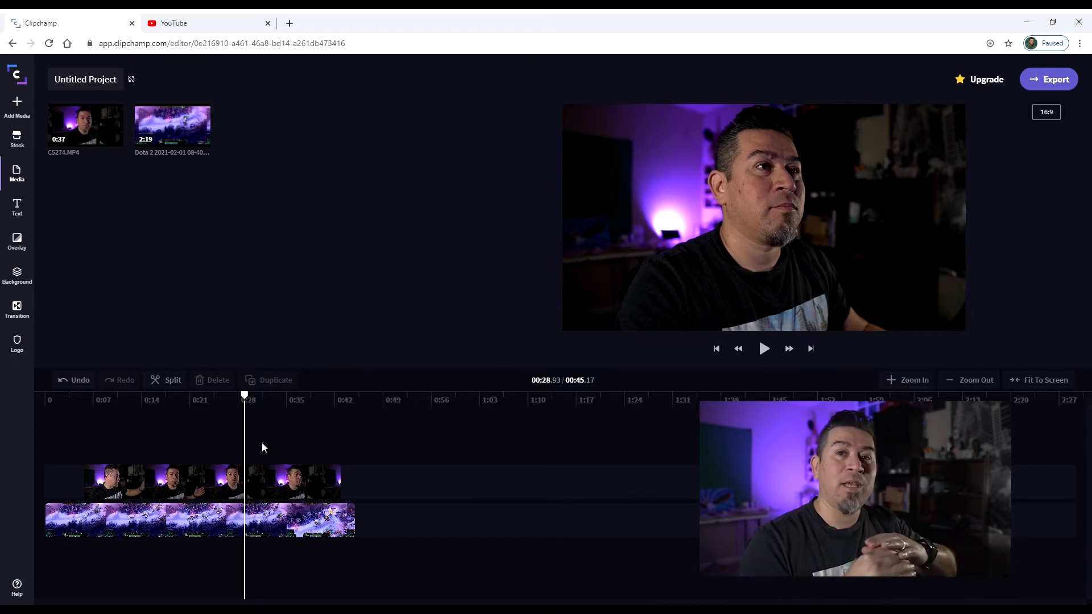
{"action": "left_click", "coordinate": [167, 481]}
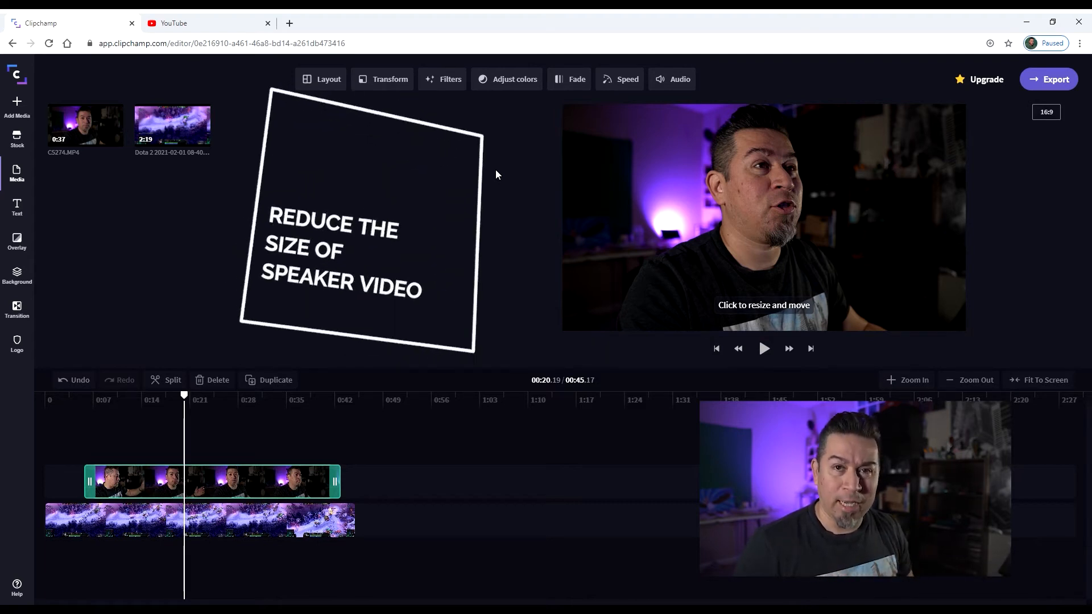
{"action": "left_click", "coordinate": [328, 78]}
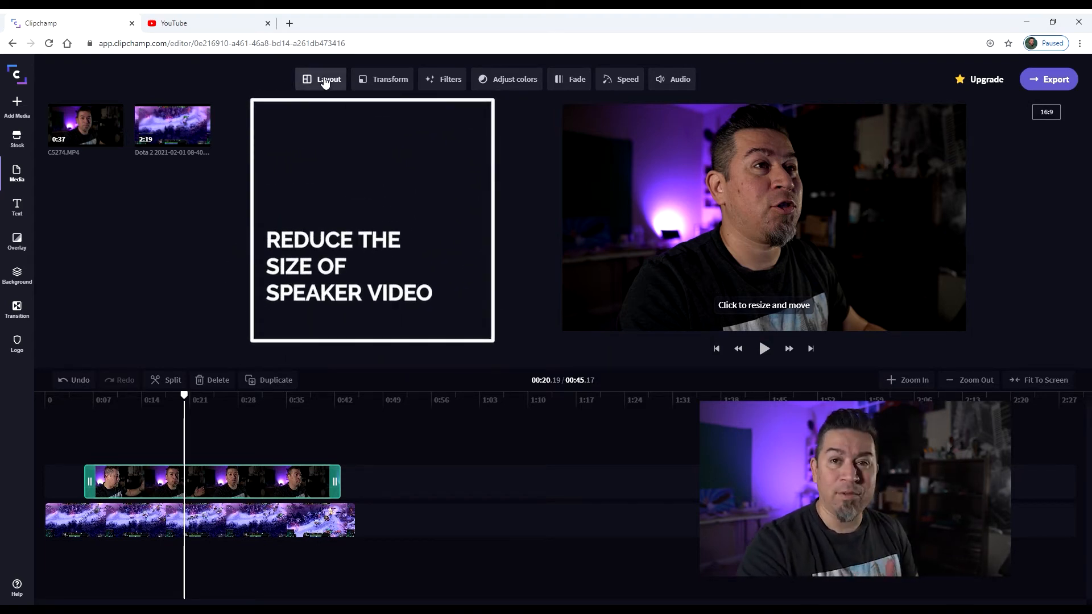
{"action": "left_click", "coordinate": [328, 78]}
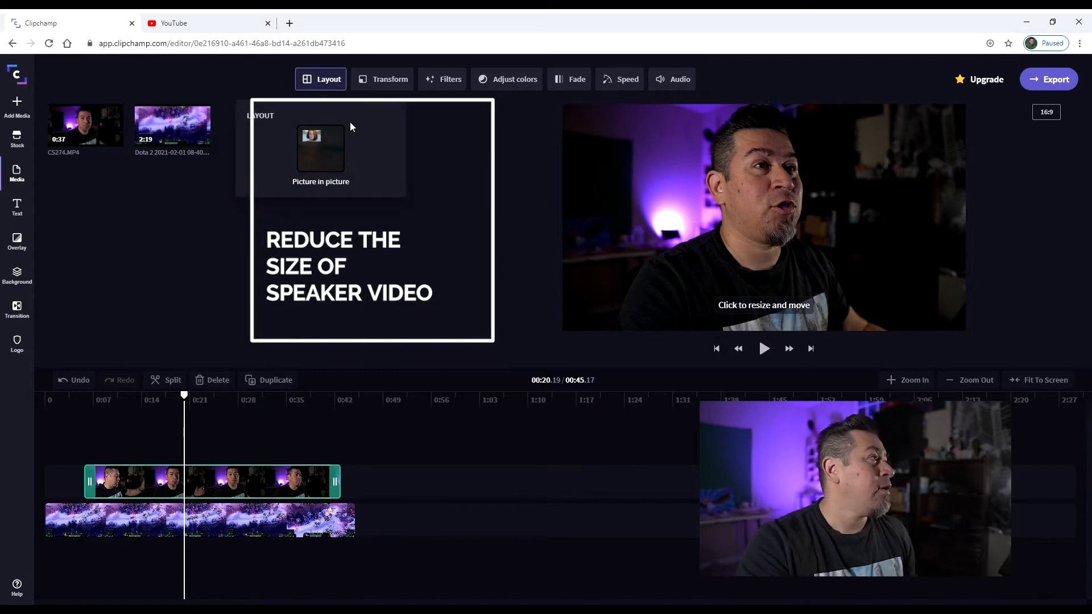
{"action": "left_click", "coordinate": [320, 149]}
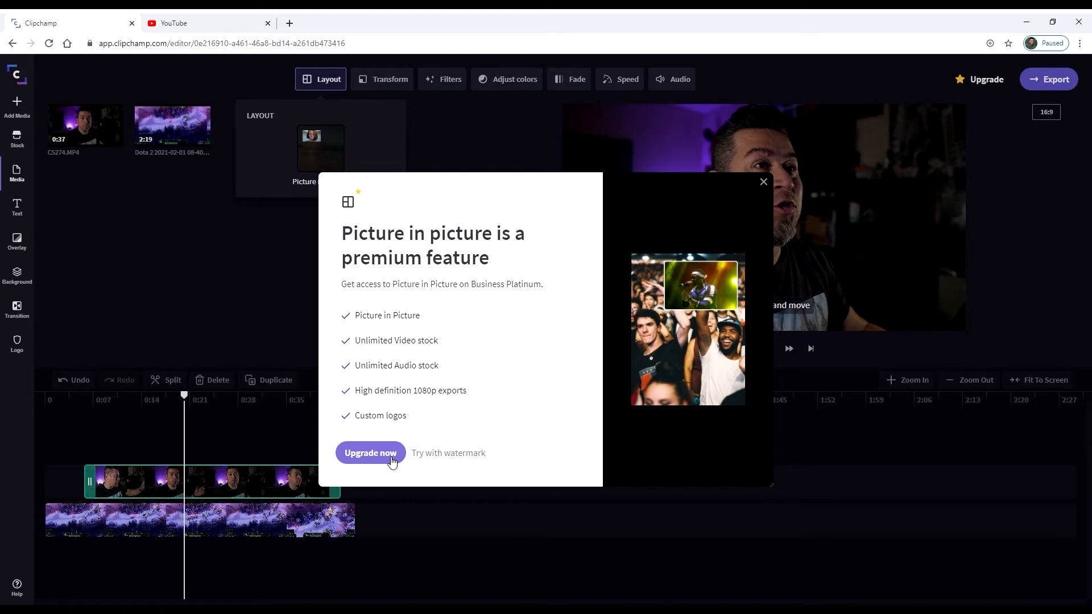
{"action": "left_click", "coordinate": [370, 452]}
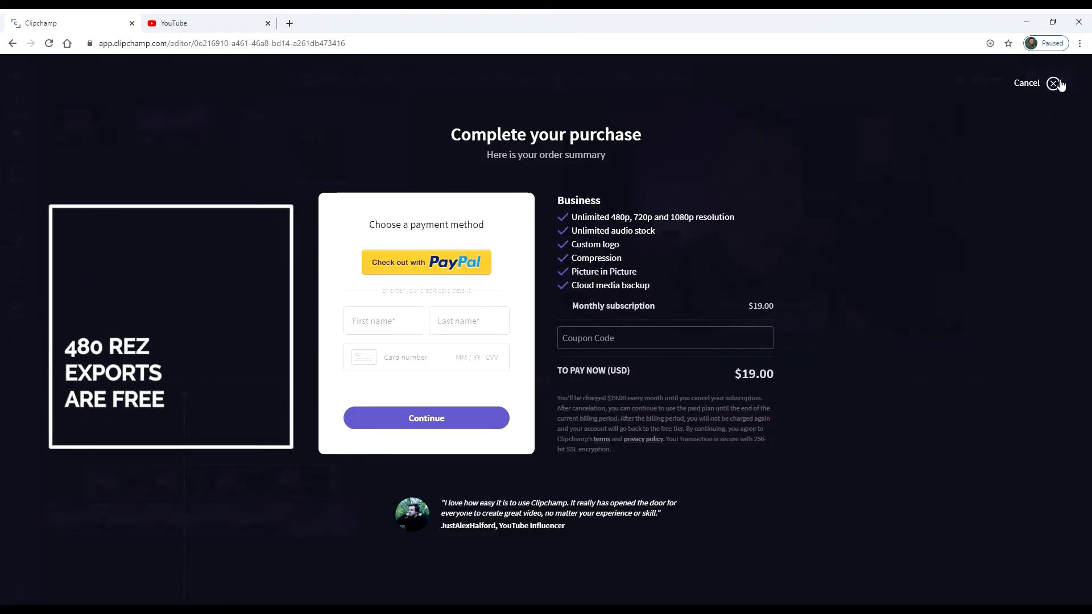
{"action": "left_click", "coordinate": [1054, 83]}
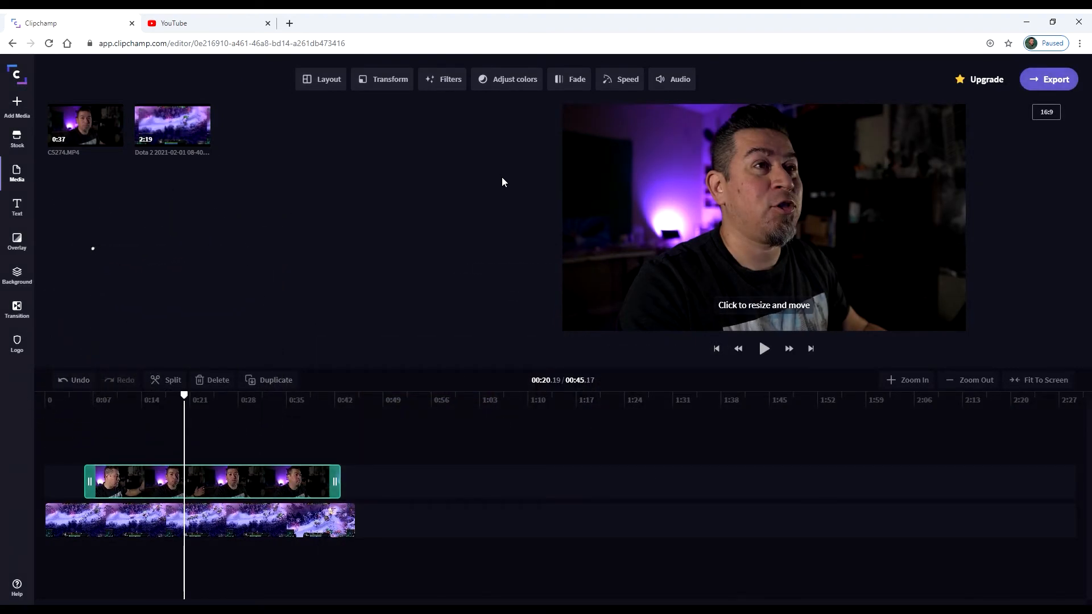
Apply the Picture in picture layout and shrink the speaker overlay into the preview's top-left corner.
{"action": "left_click", "coordinate": [320, 78]}
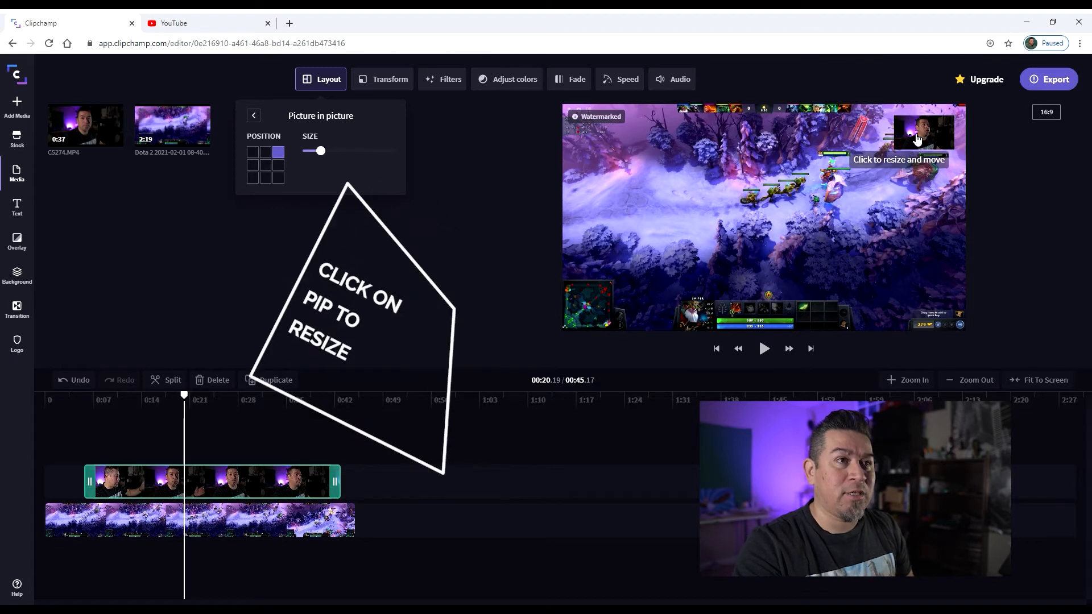
{"action": "left_click", "coordinate": [919, 133]}
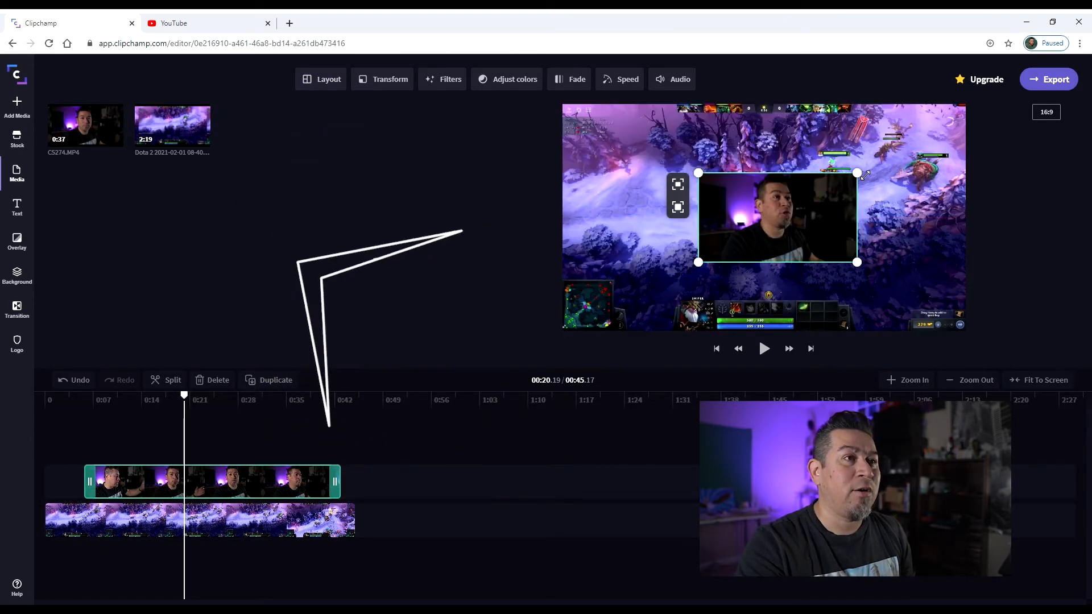
{"action": "left_click_drag", "start_coordinate": [776, 216], "coordinate": [616, 142]}
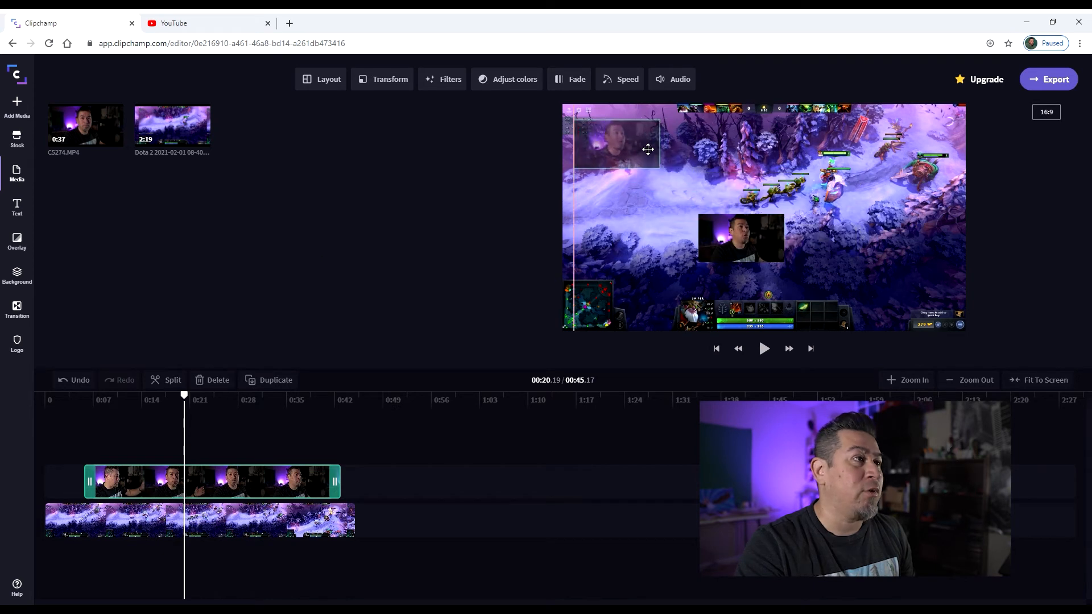
{"action": "left_click", "coordinate": [615, 144]}
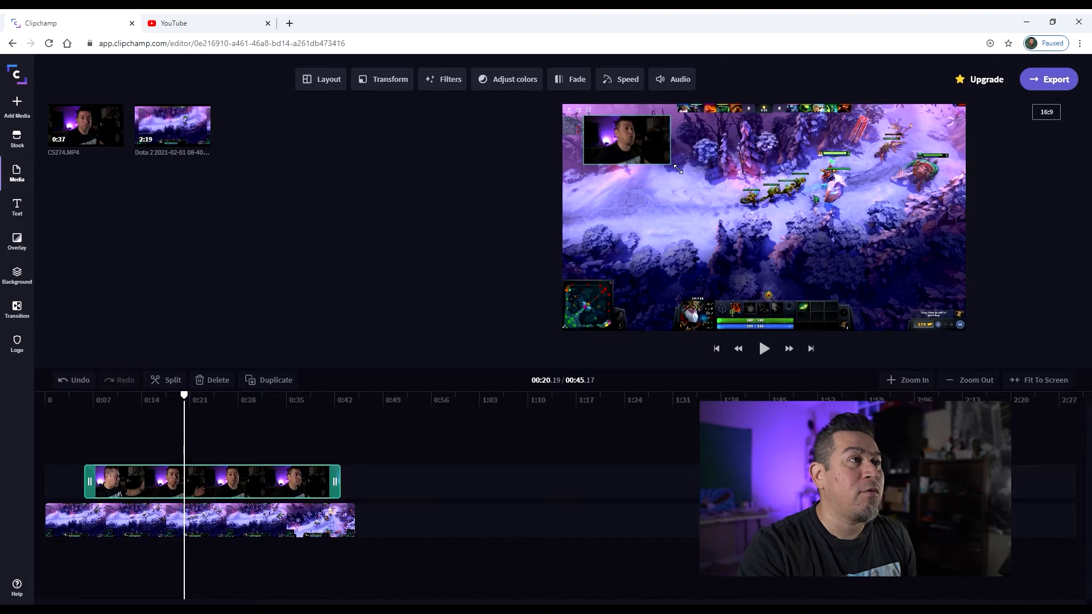
{"action": "left_click", "coordinate": [625, 139]}
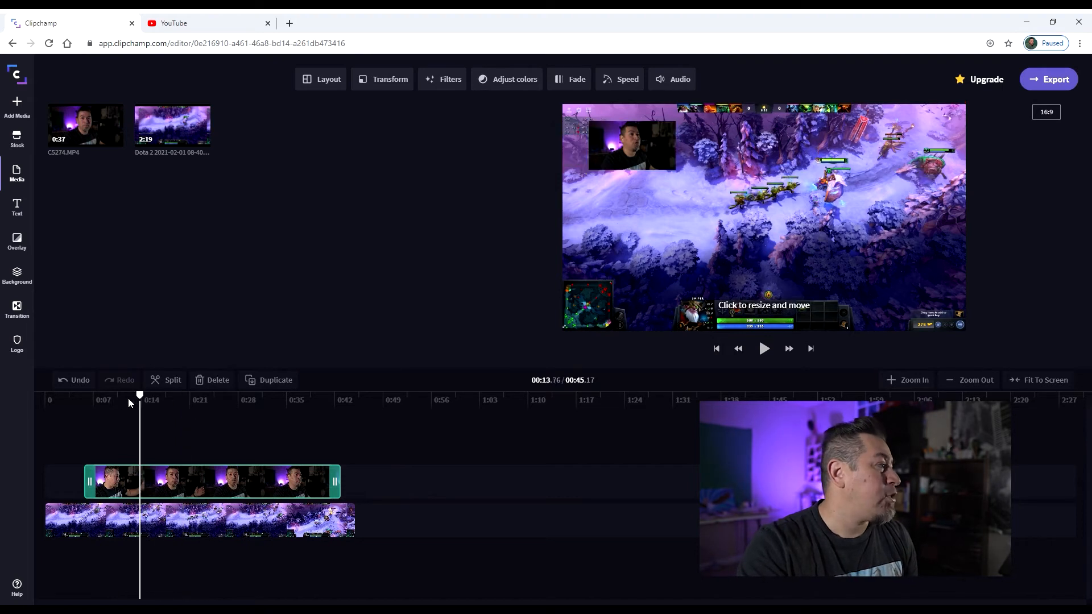
{"action": "left_click", "coordinate": [210, 395]}
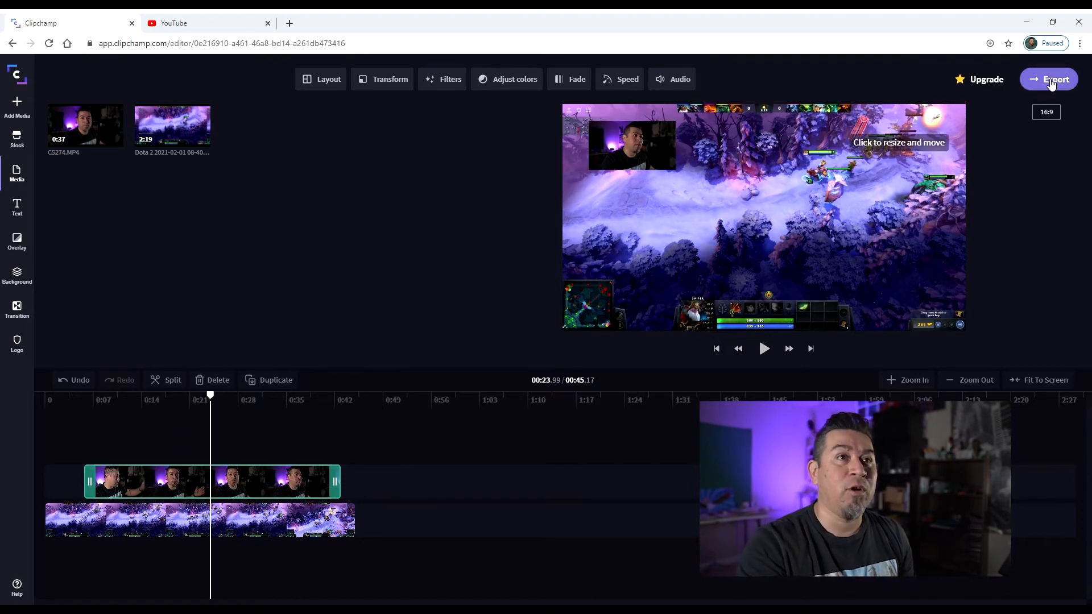
Export the 45-second video at 480p with Standard optimization.
{"action": "left_click", "coordinate": [1051, 79]}
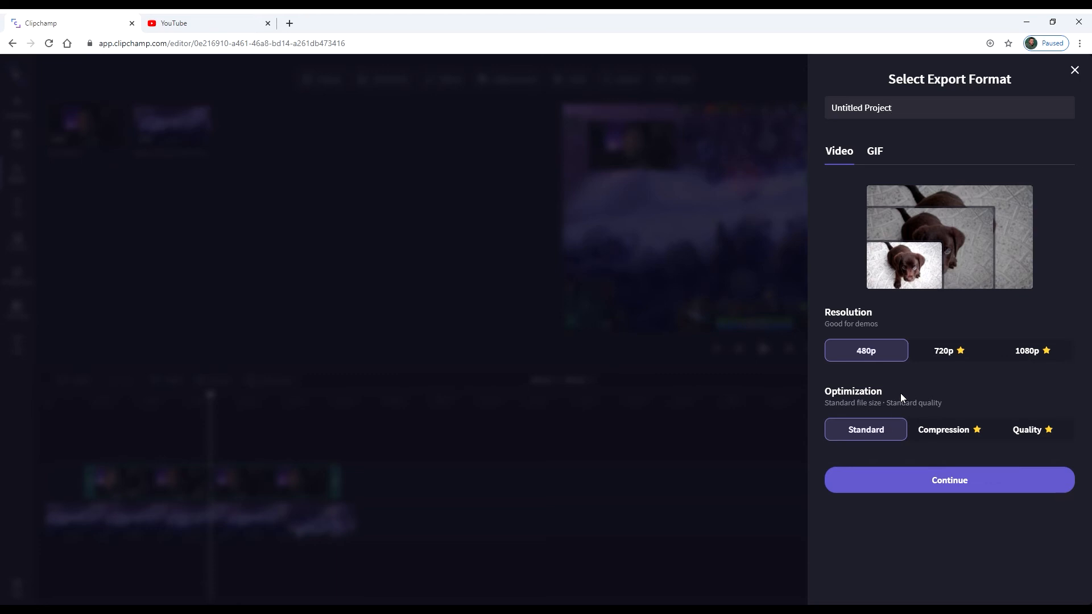
{"action": "left_click", "coordinate": [1032, 351]}
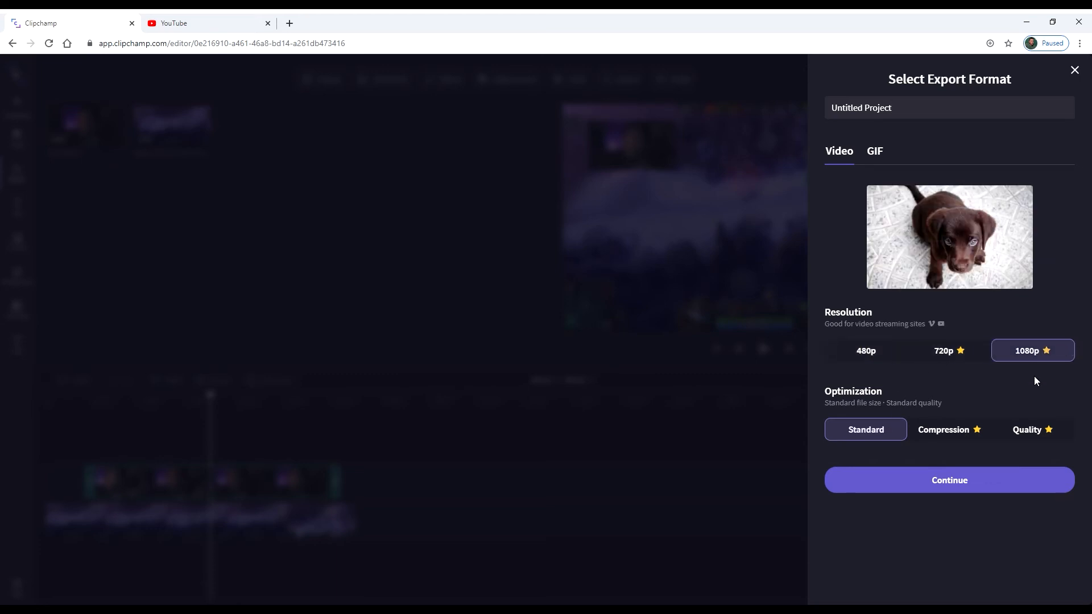
{"action": "left_click", "coordinate": [948, 479]}
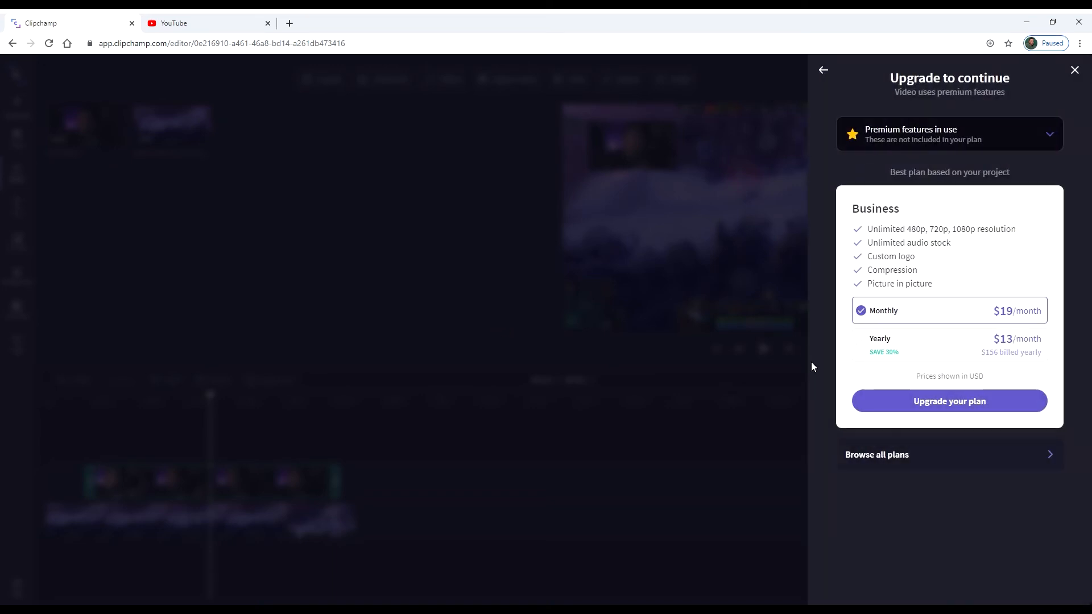
{"action": "mouse_move", "coordinate": [939, 325]}
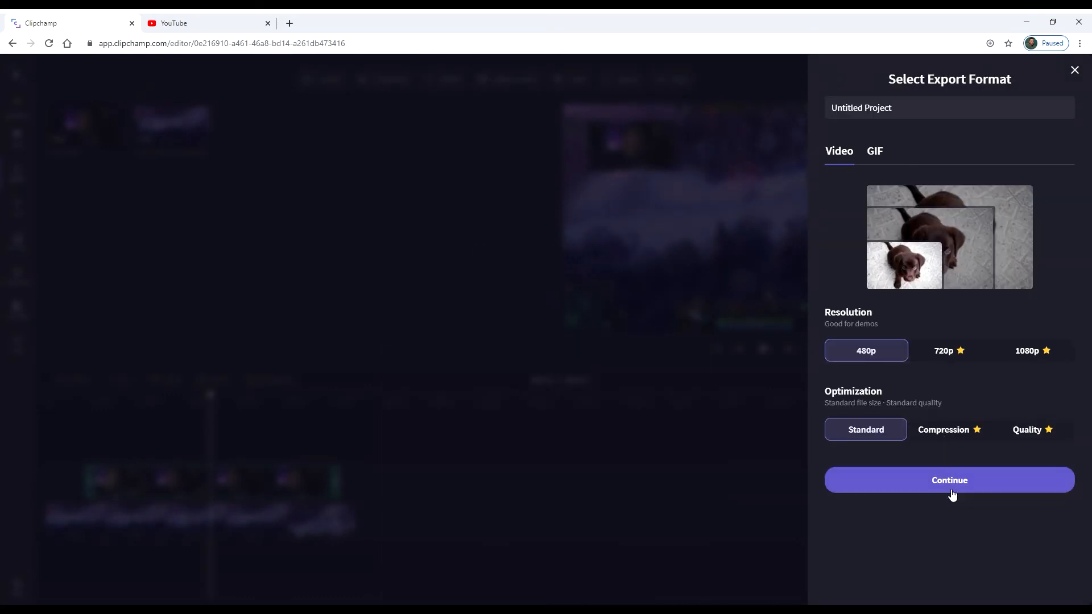
{"action": "left_click", "coordinate": [948, 479]}
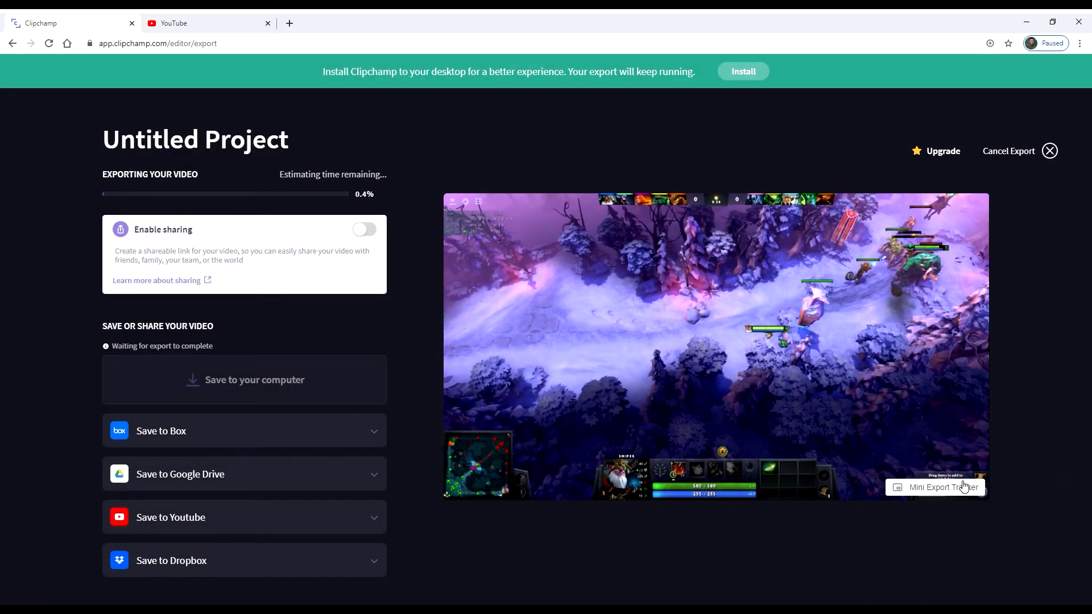